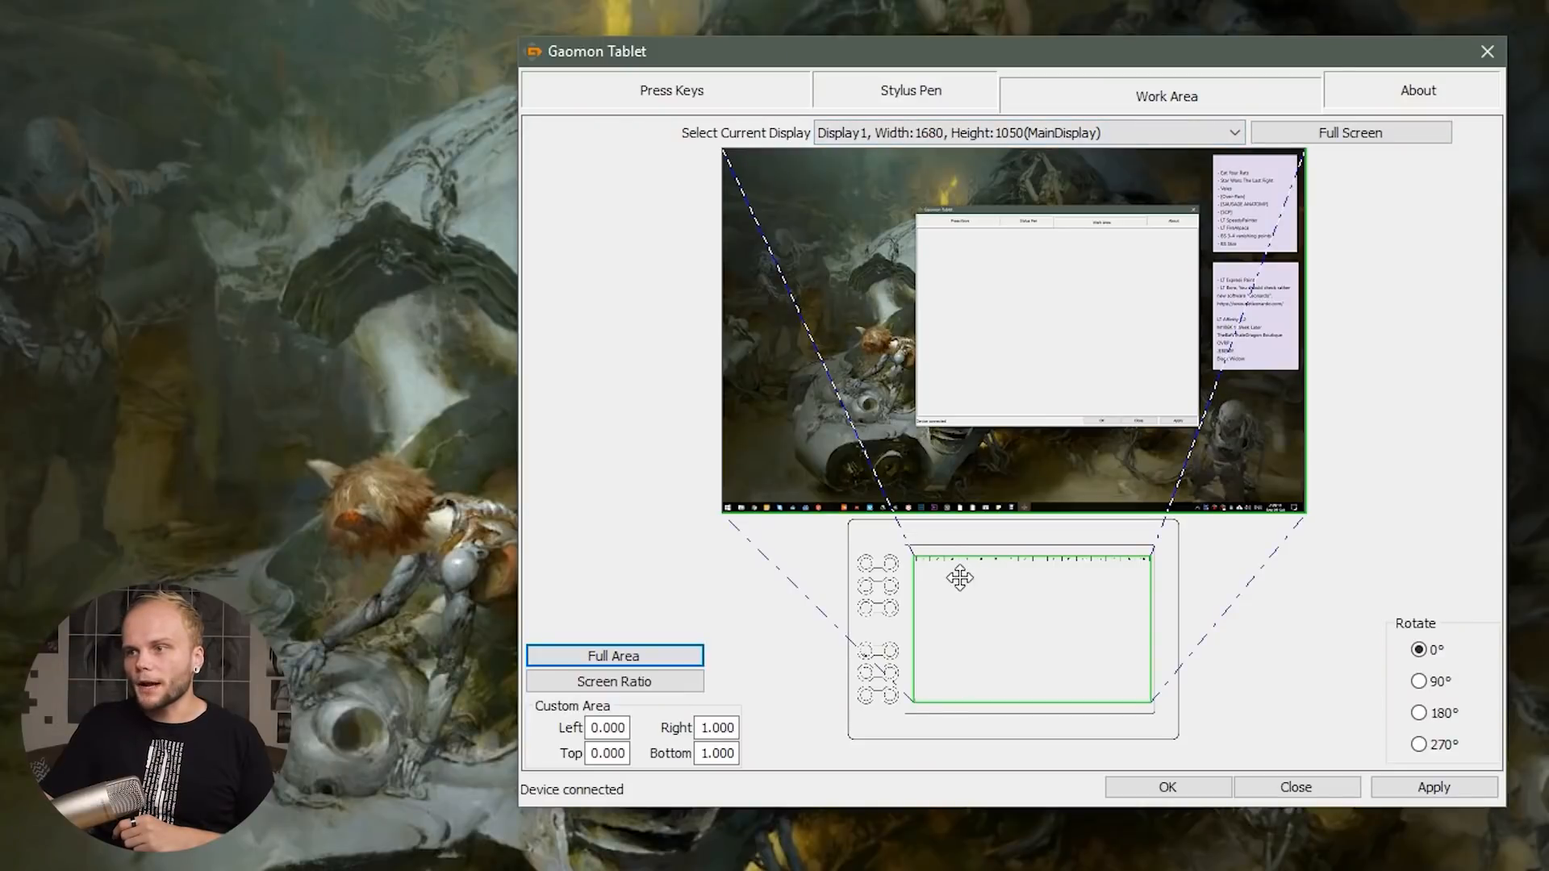
Step: Switch the work area to Screen Ratio mapping, giving custom bounds Left 0.005 and Right 0.995
click(613, 681)
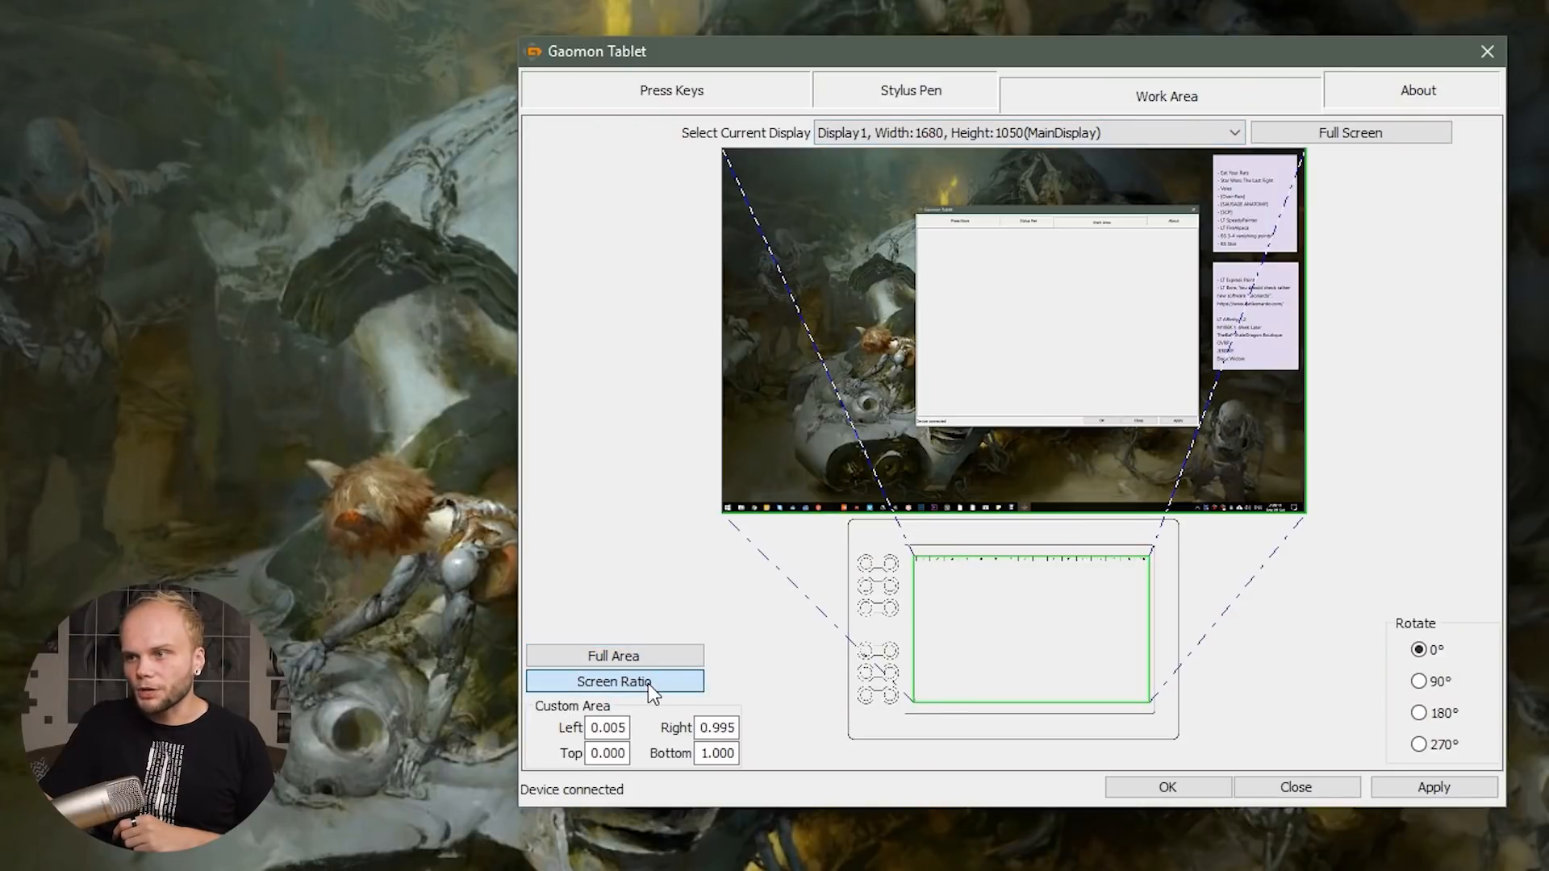